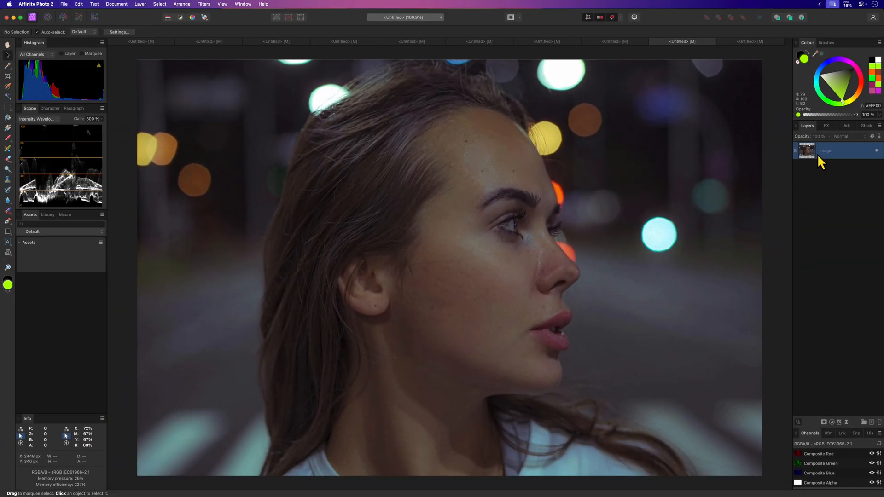
Step: Add a bright green fill layer over the night portrait and set its blend mode to Soft Light
click(141, 4)
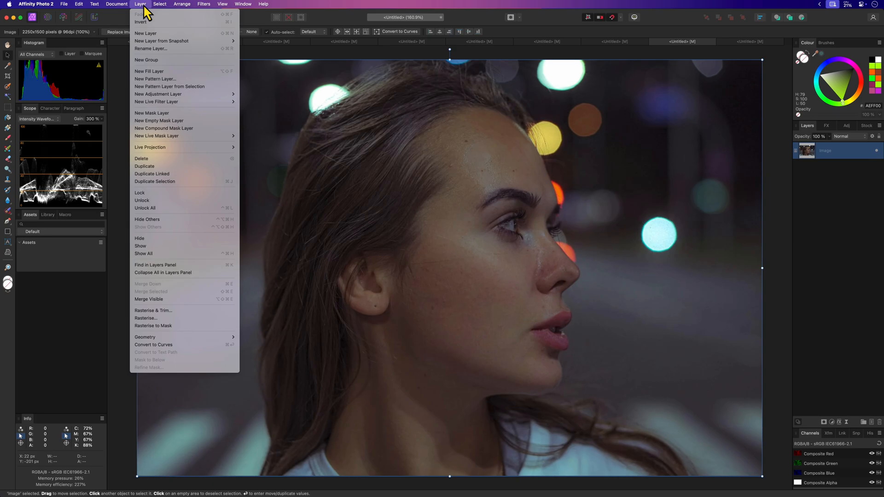
click(149, 71)
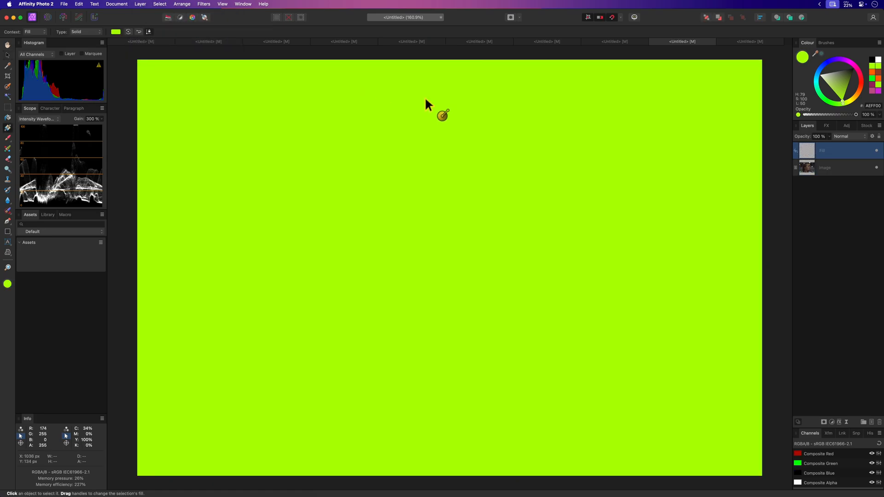
click(871, 85)
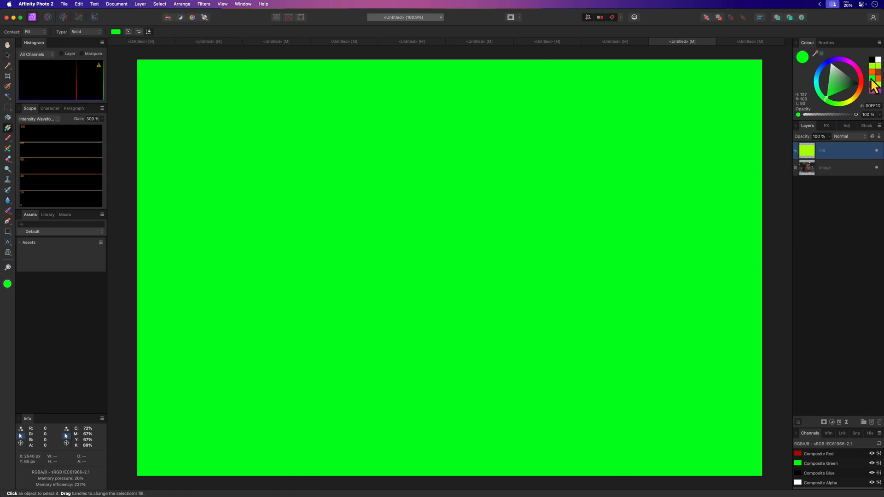
click(846, 135)
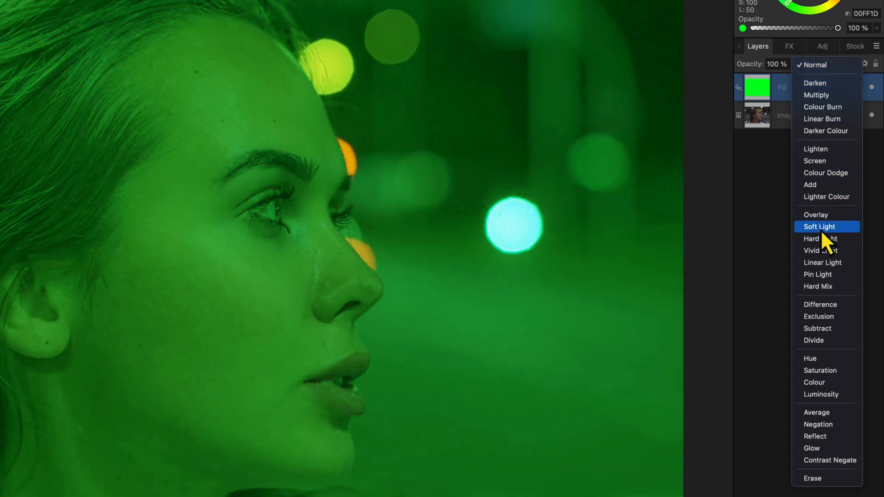
click(818, 226)
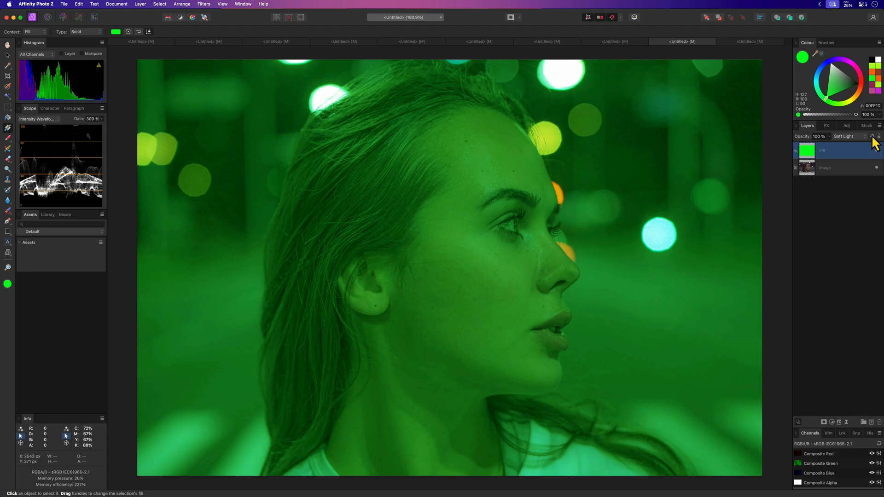
click(871, 136)
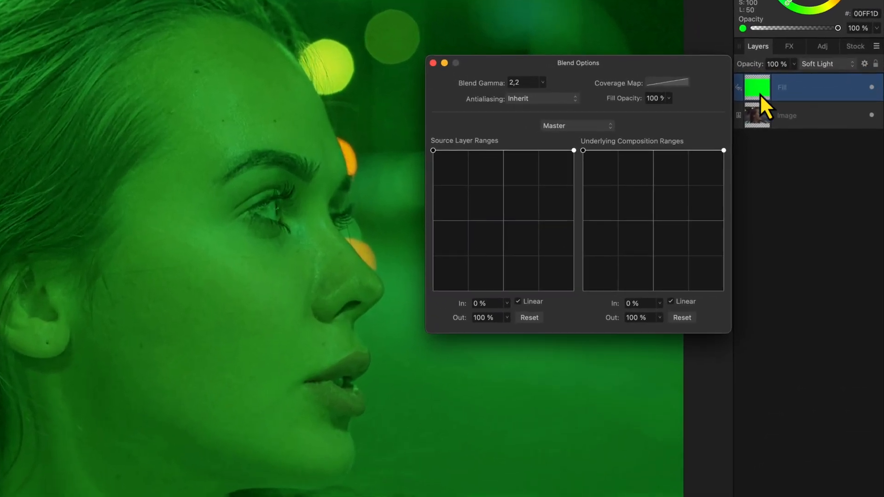
Step: Pull the underlying composition shadow range down to spare the darkest tones, then set opacity to 50%
drag(583, 151, 586, 173)
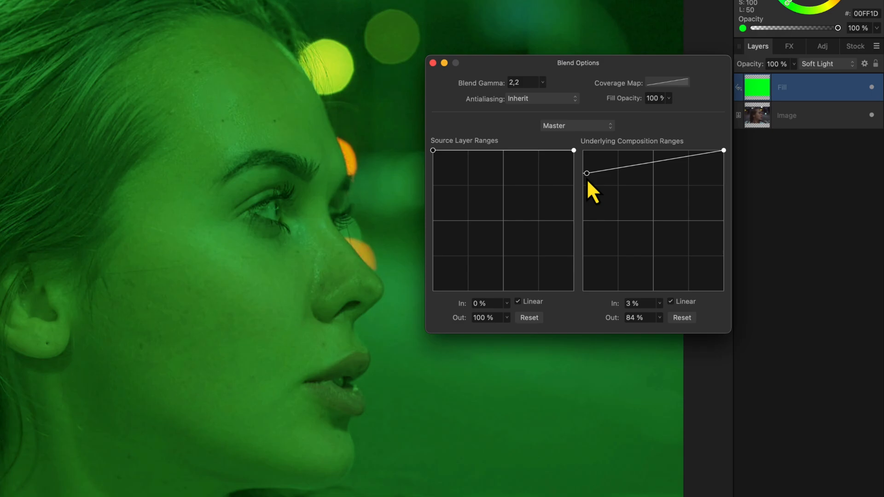
drag(586, 173, 582, 291)
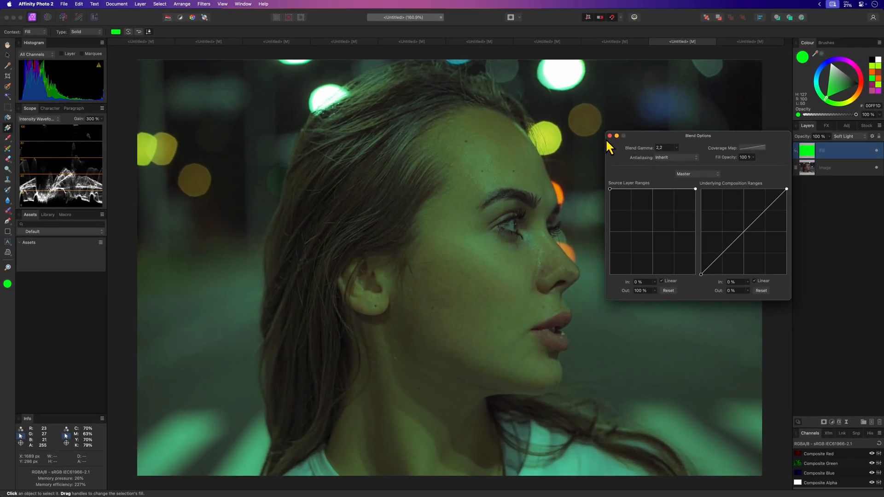
click(608, 135)
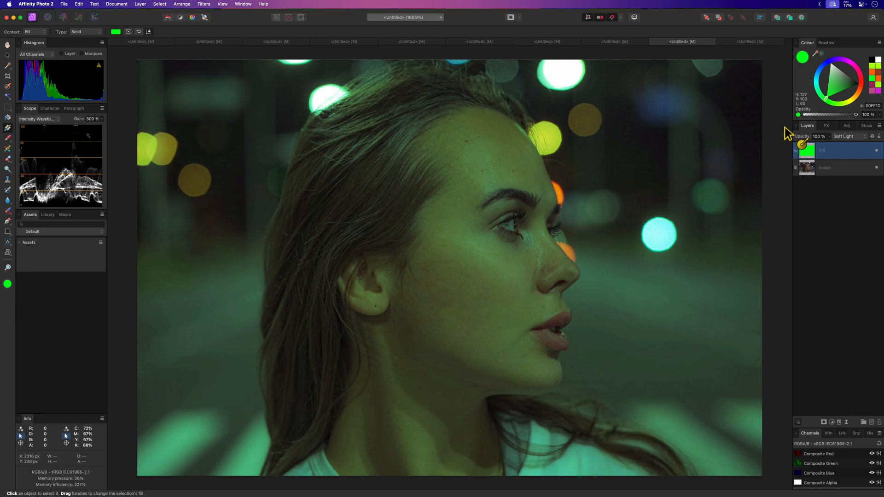
drag(828, 136, 801, 136)
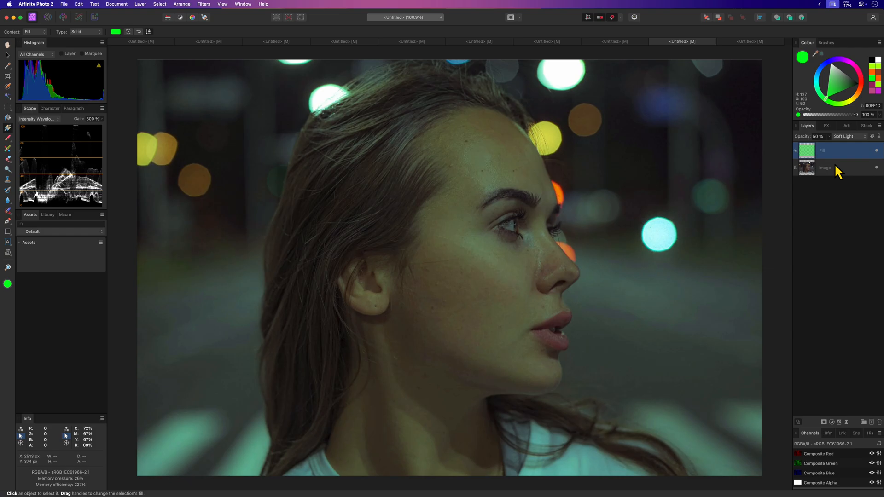
Step: Group the fill and photo, paste a photo copy above, and add a Soft Light green fill
right_click(823, 168)
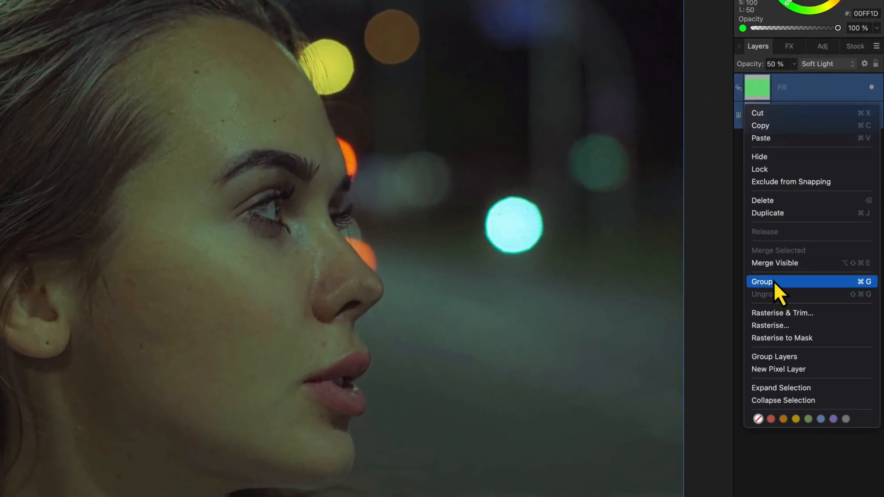
click(761, 281)
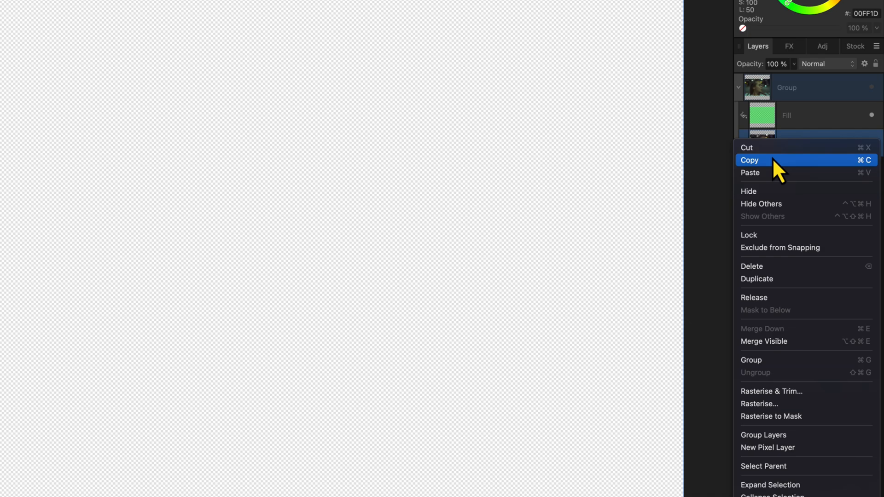
click(750, 173)
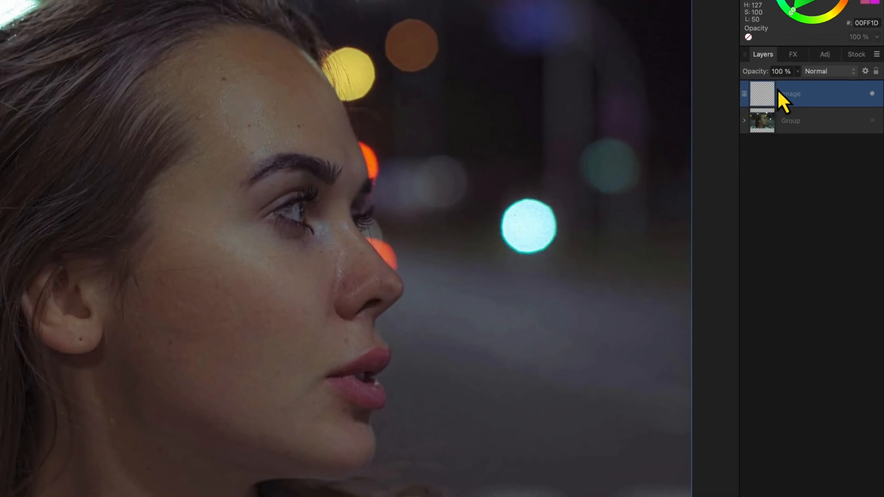
click(139, 4)
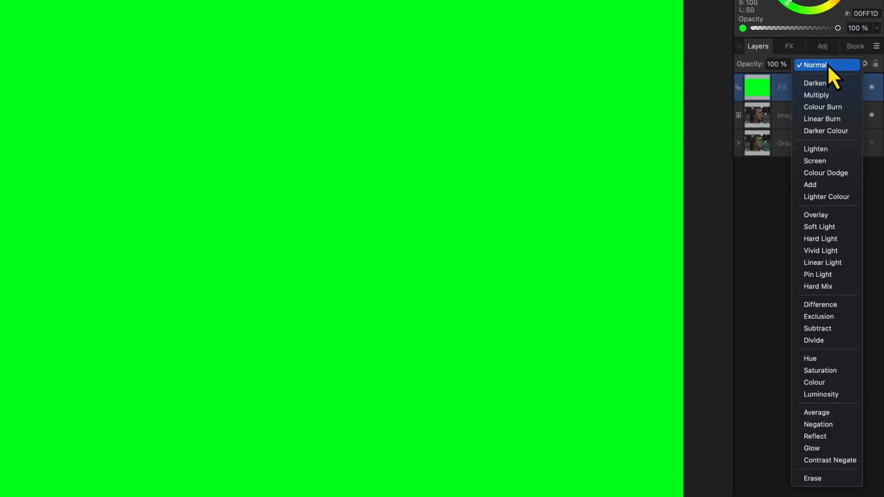
click(818, 227)
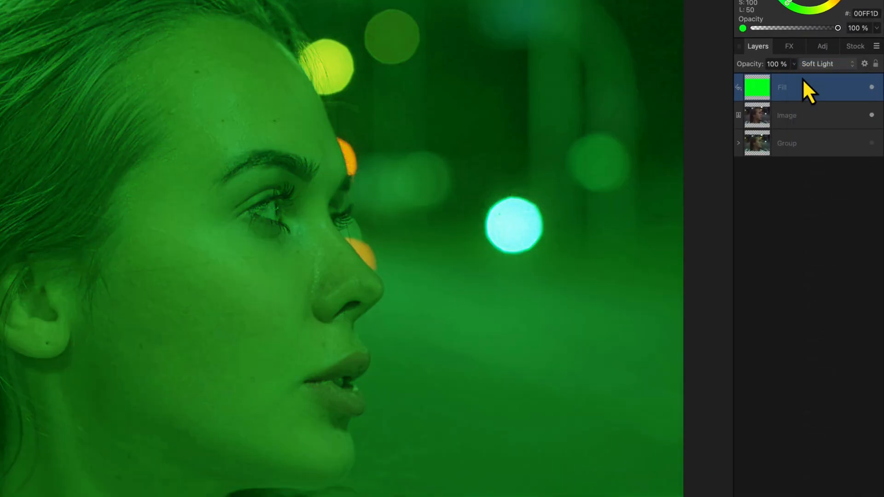
click(777, 63)
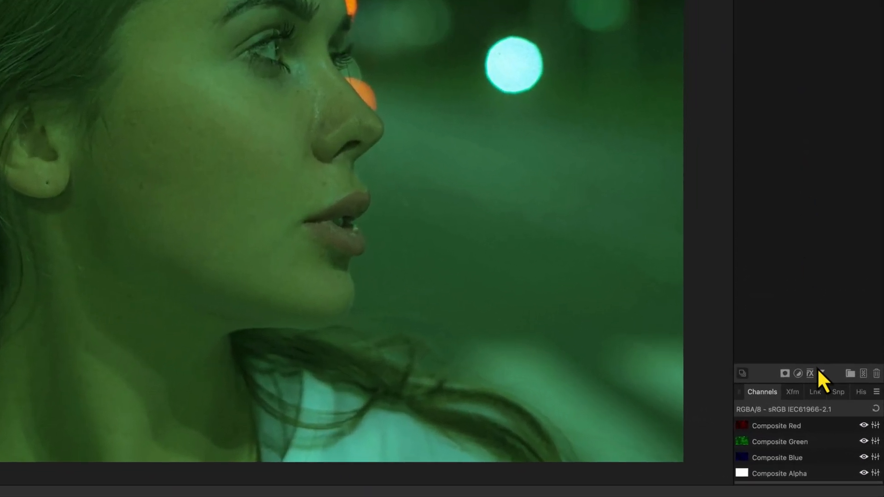
Step: Add a Live Procedural Texture whose alpha-only equation is average(R,G,B)
click(809, 373)
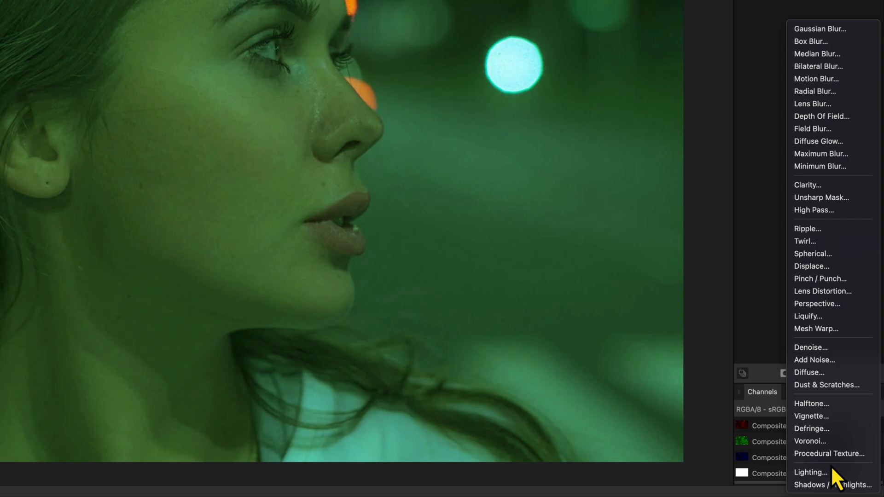
click(828, 454)
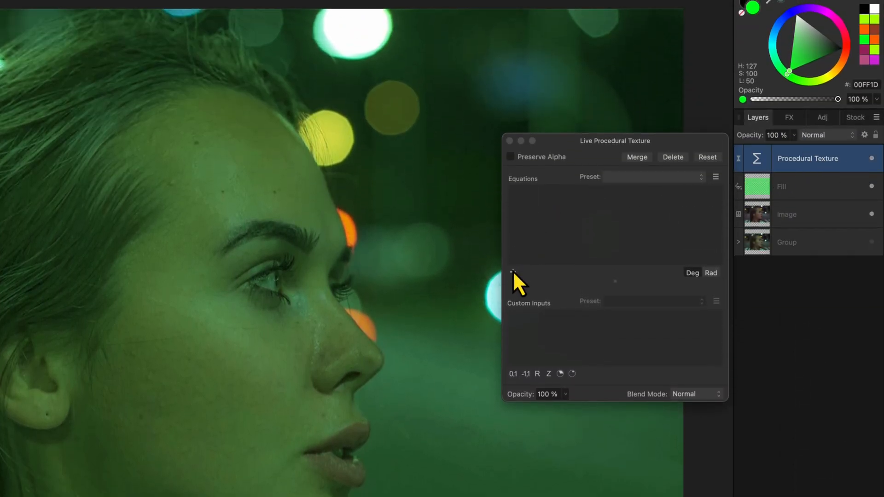
click(512, 272)
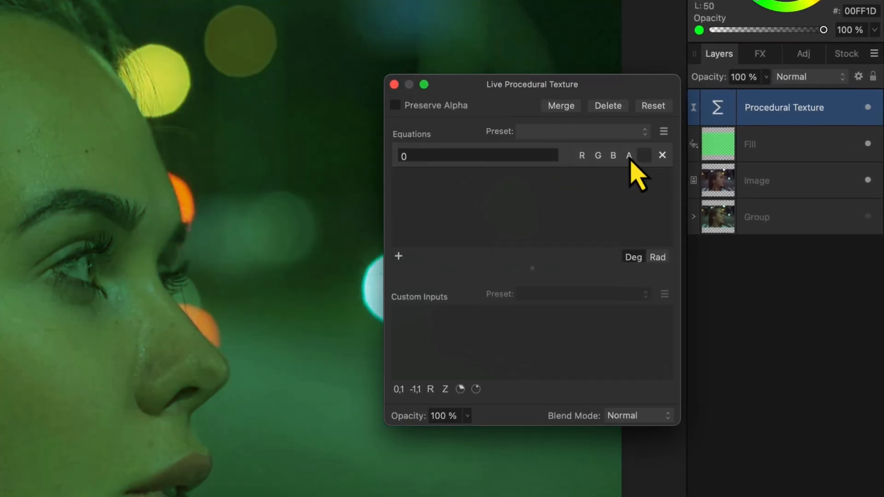
click(628, 156)
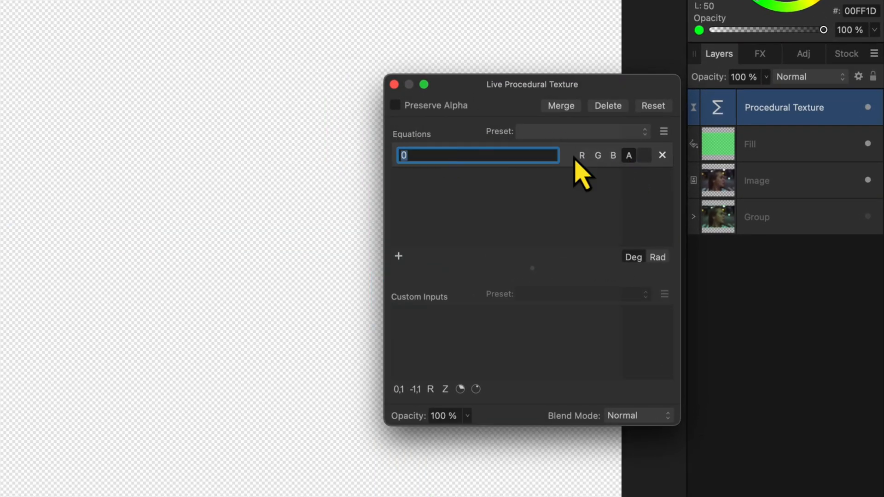
text(average()
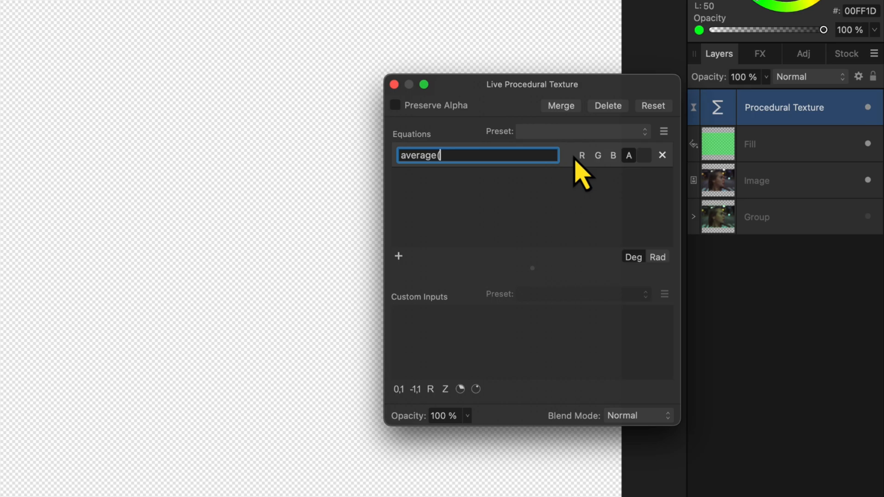
text(R,G,B))
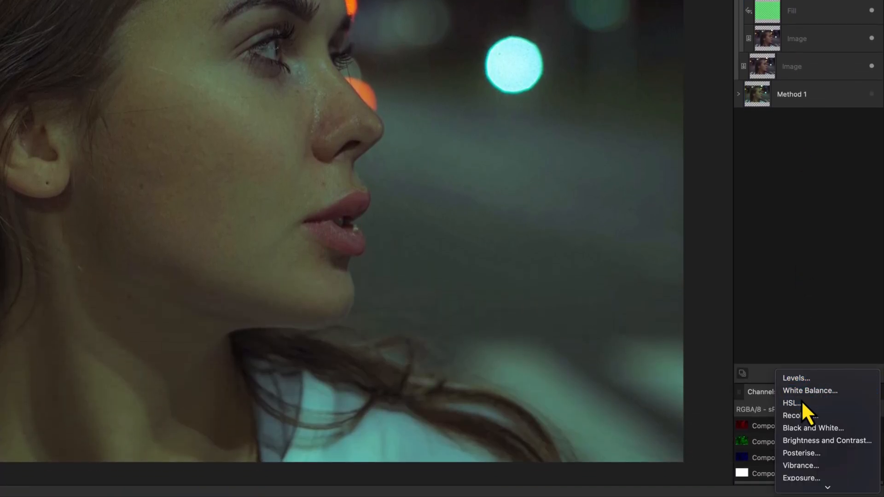
Step: Add an HSL adjustment plus a Brightness and Contrast adjustment with the contrast changed
click(791, 403)
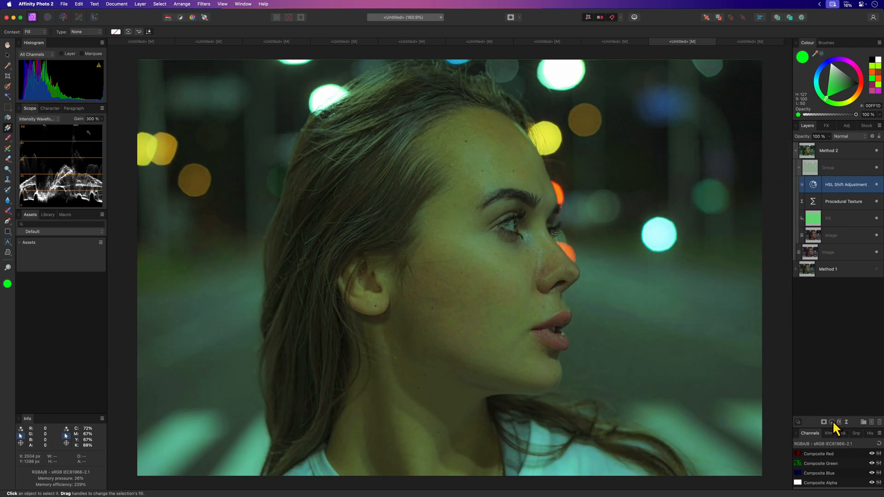
click(830, 422)
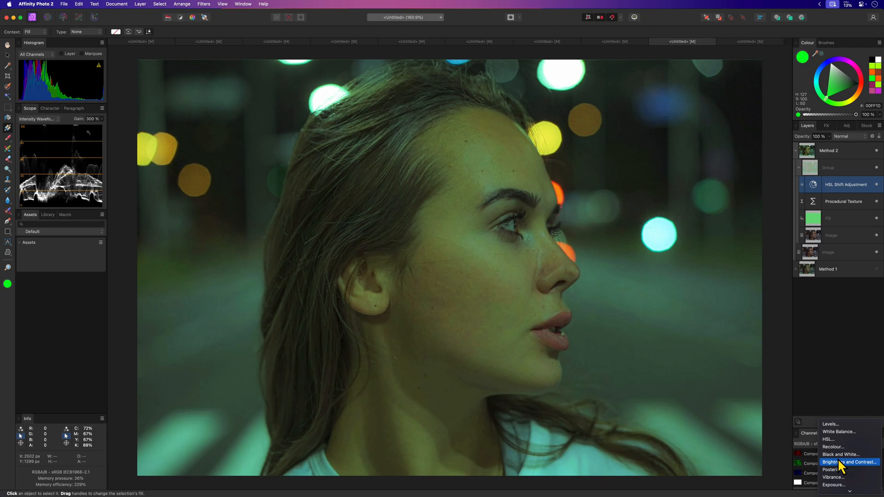
click(851, 462)
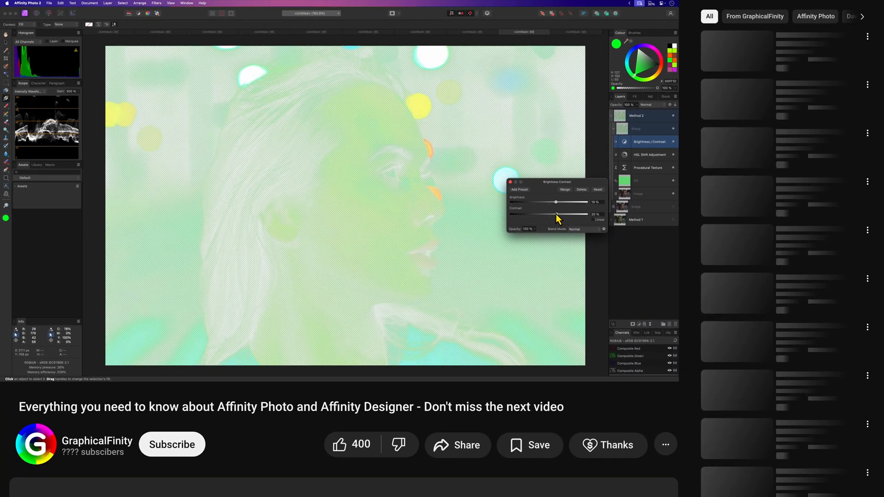
click(171, 444)
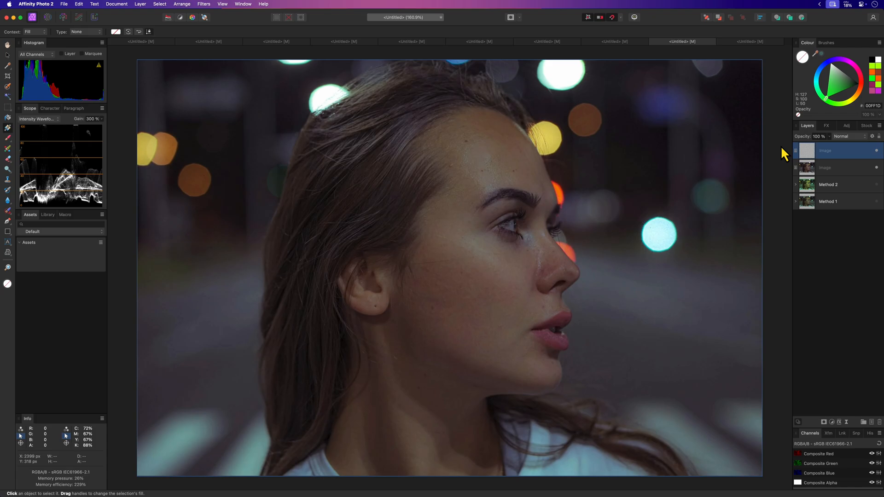
Step: Add a bright green fill layer over the portrait copy and set its blend mode to Negation
click(140, 4)
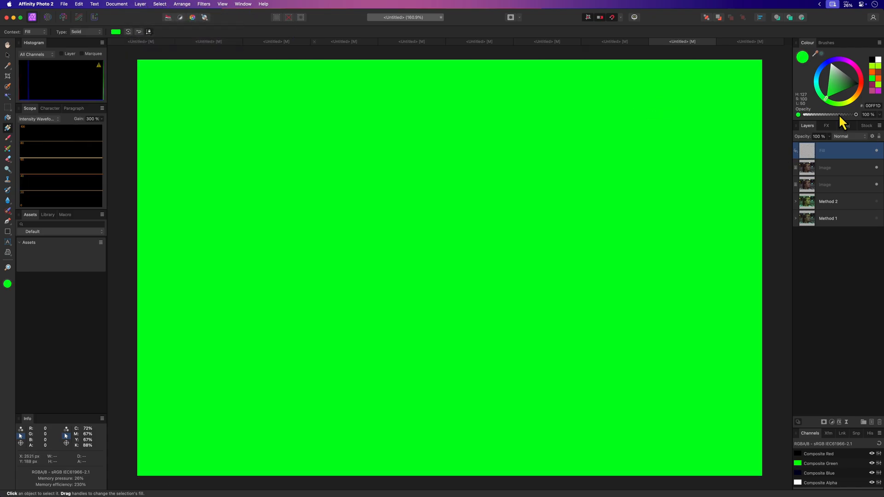
click(845, 136)
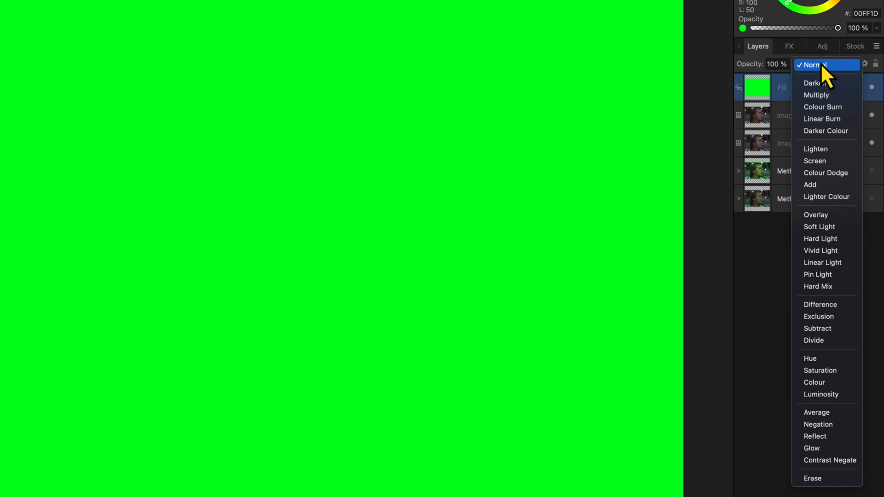
click(818, 424)
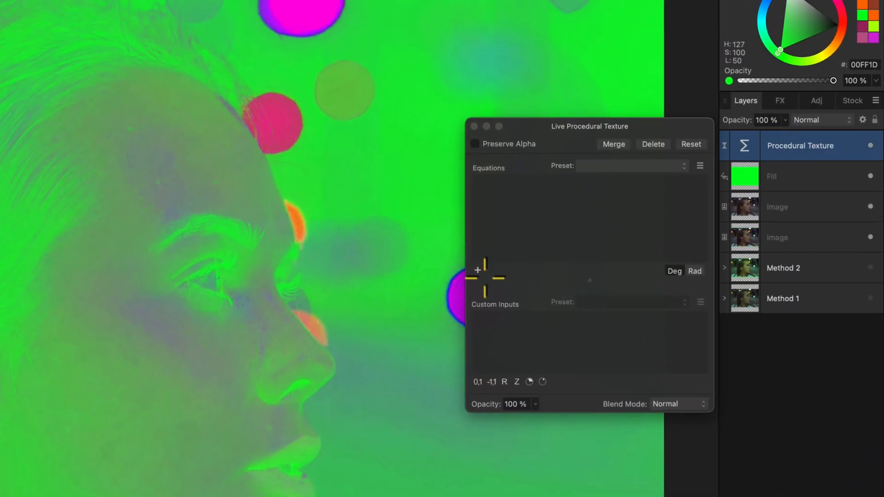
Step: Blend the texture-and-fill group as Soft Light and change the texture alpha equation to min(R,G,B)
text(average)
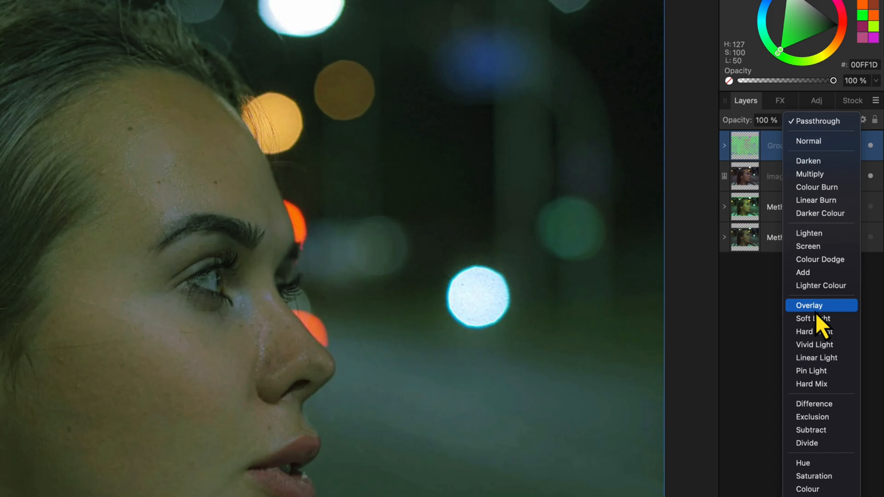
click(811, 319)
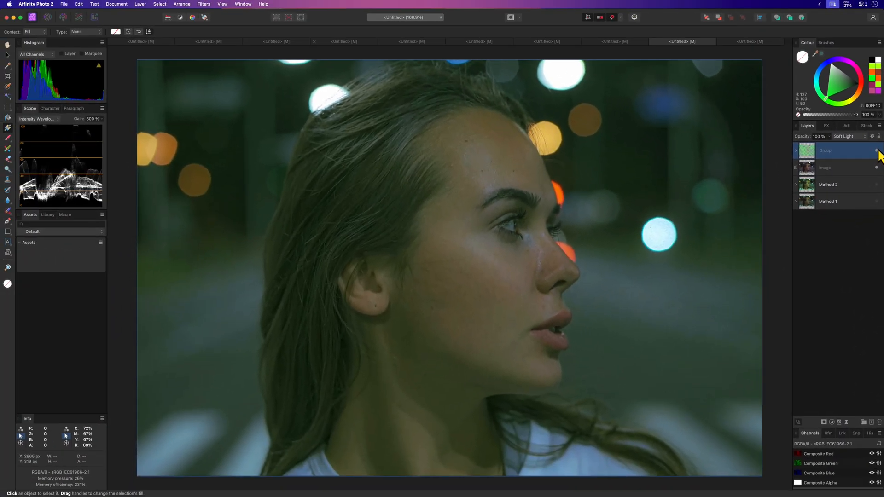
click(795, 151)
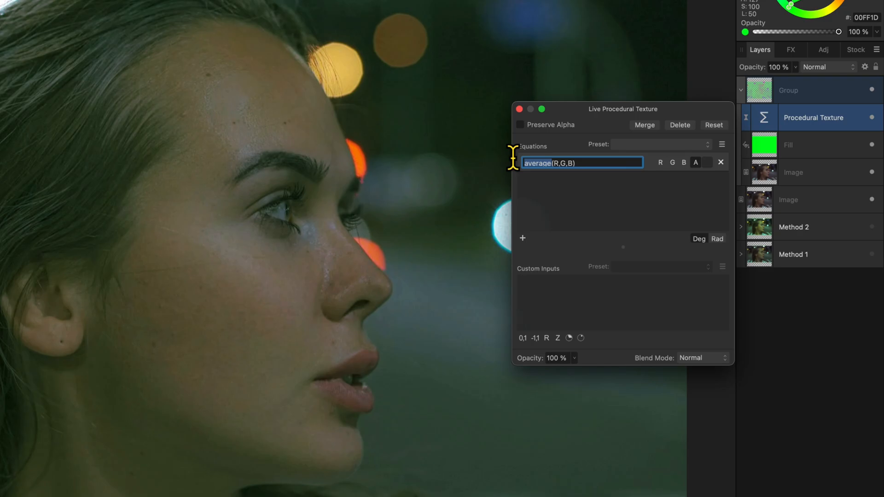
text(min(R,G,B))
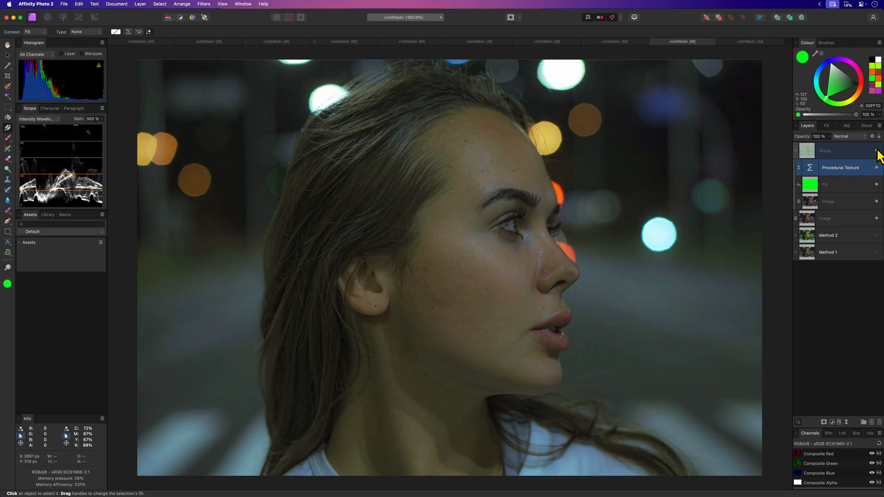
Step: Add a yellow-green fill layer above the green fill and blend it as Screen
click(839, 184)
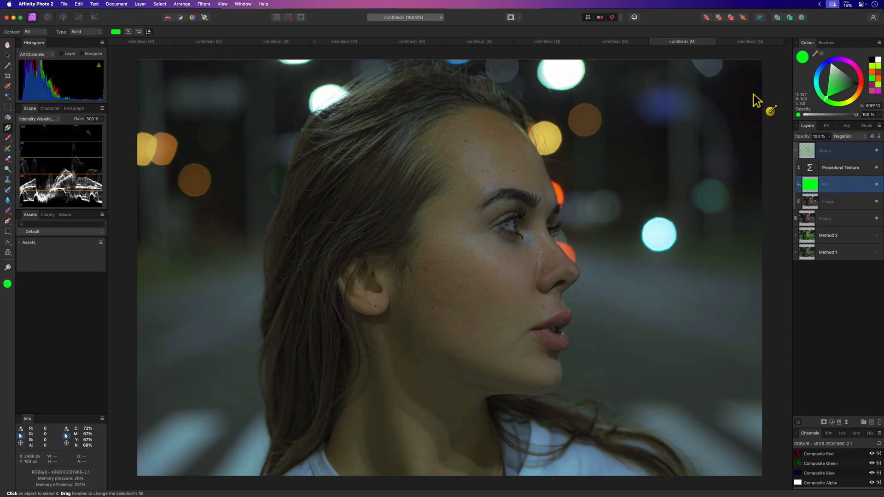
click(140, 4)
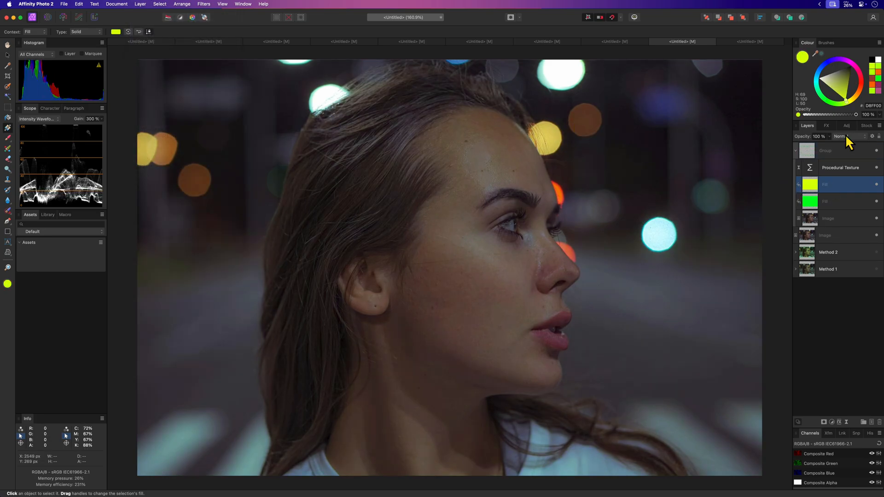
click(843, 136)
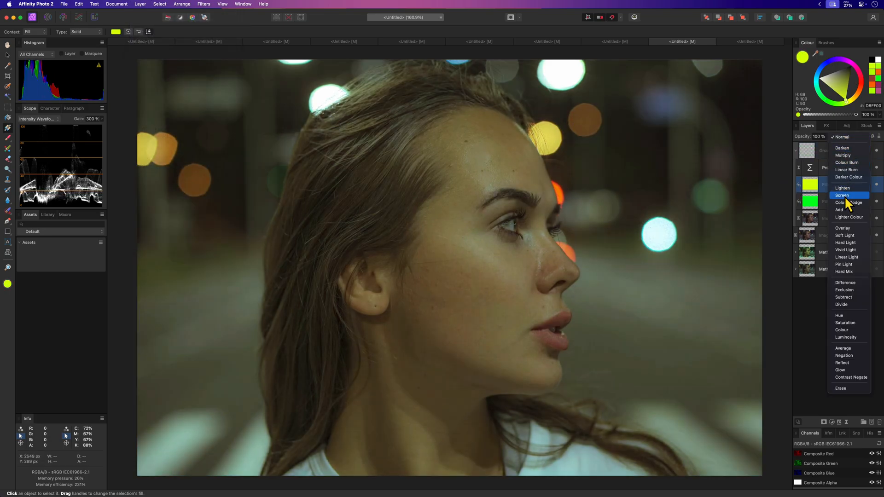
click(841, 195)
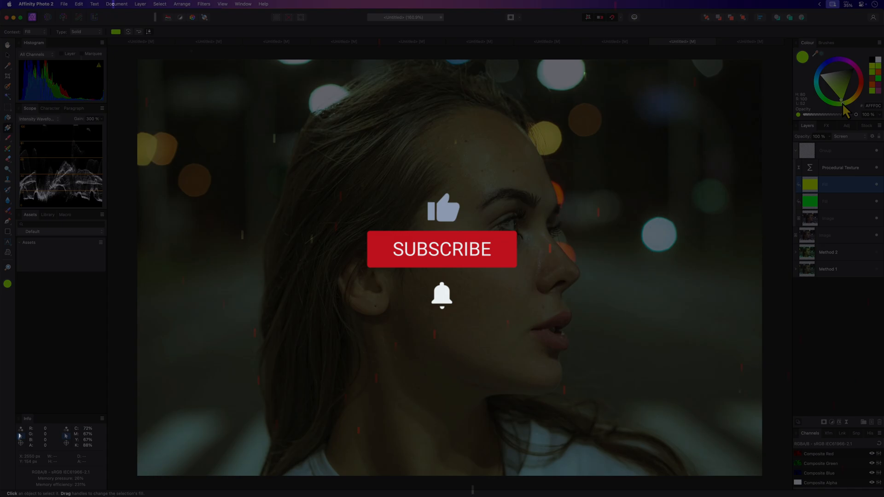